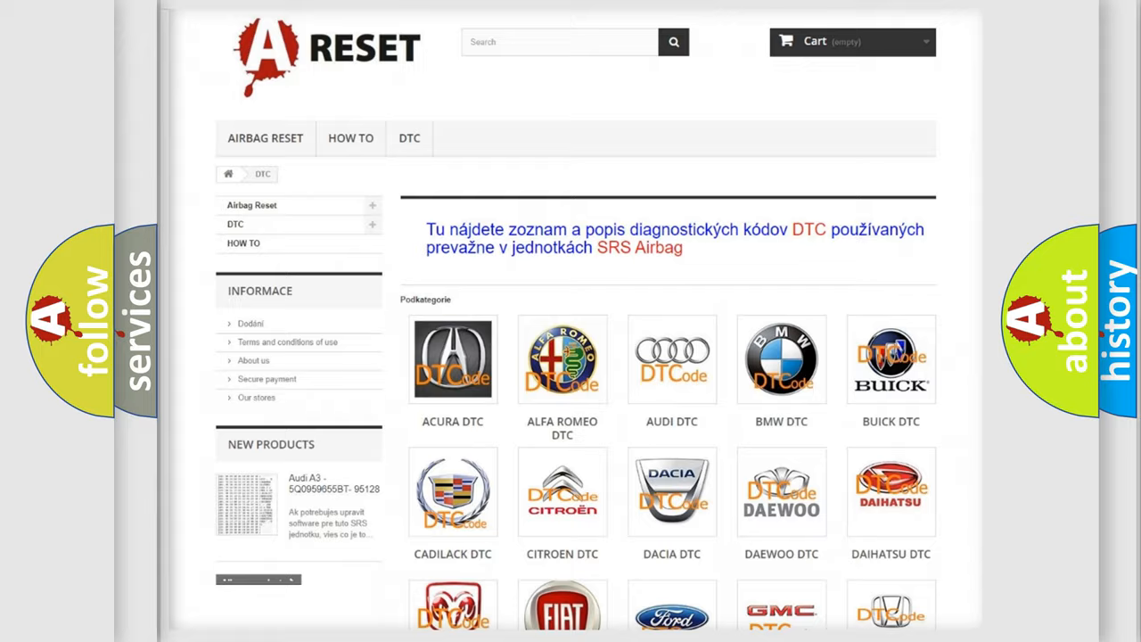
Step: Choose the FIAT DTC logo from the brand grid to list its airbag fault code subcategories
scroll(down, 3)
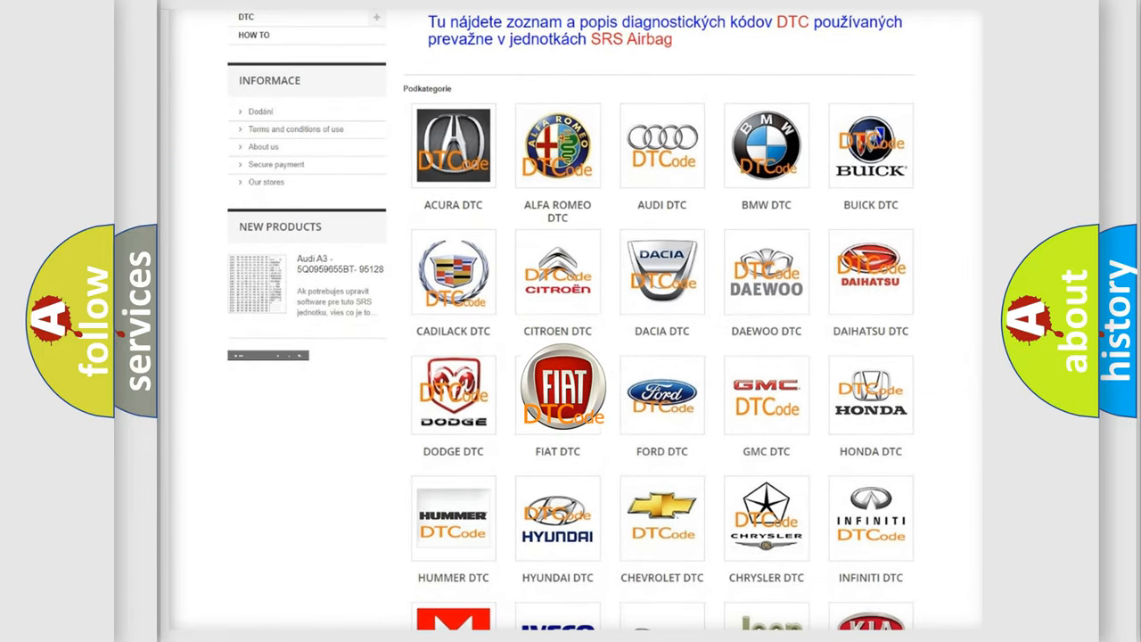
click(556, 389)
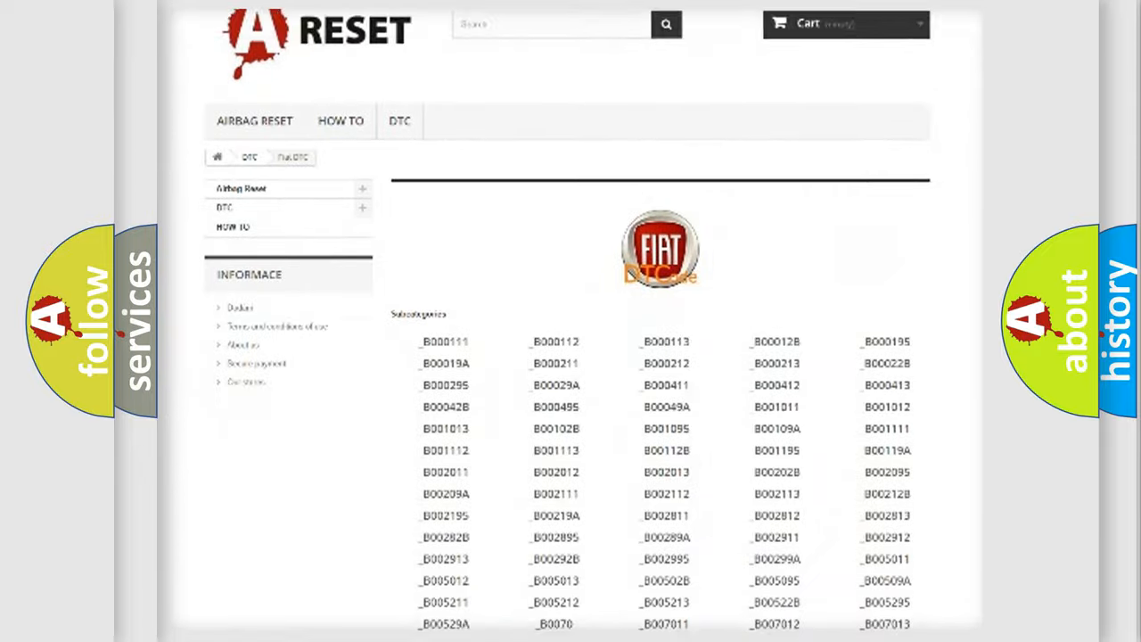
scroll(down, 3)
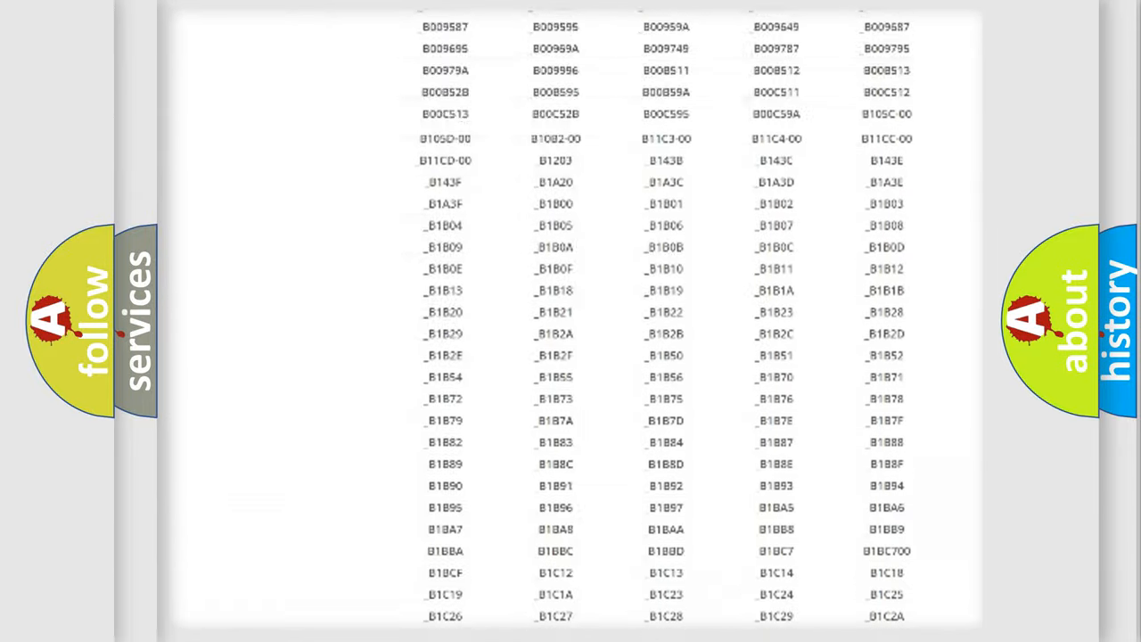
scroll(up, 3)
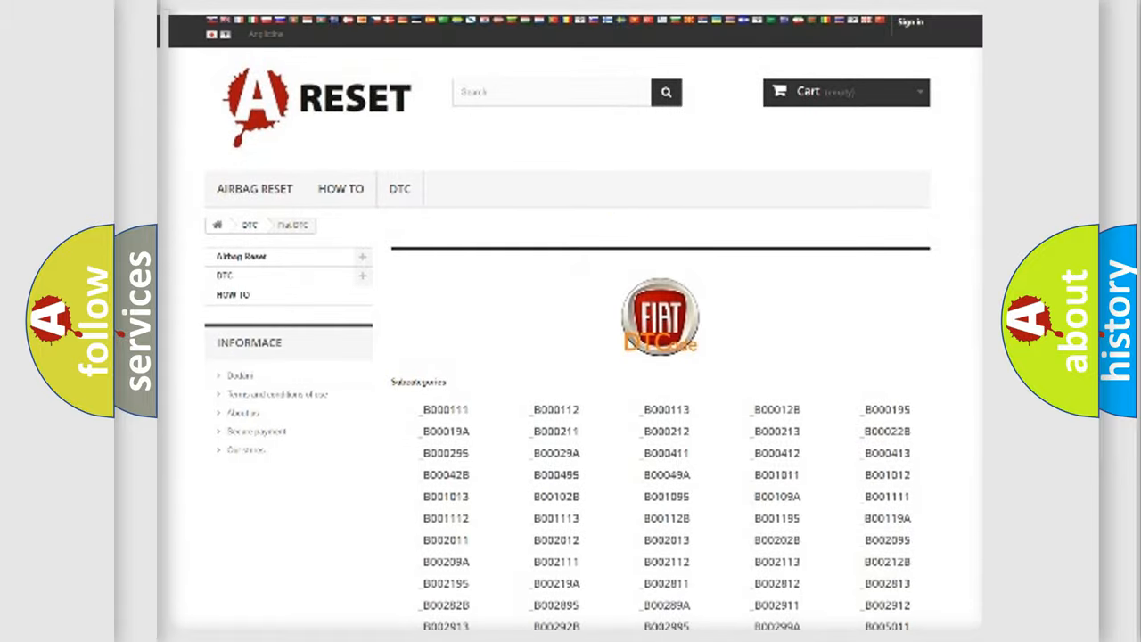